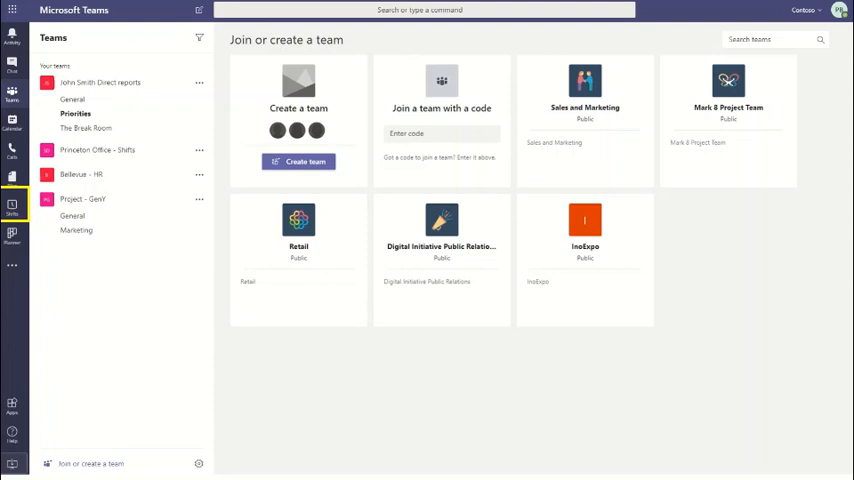
From 'Join or create a team', begin creating a new team.
{"action": "left_click", "coordinate": [97, 150]}
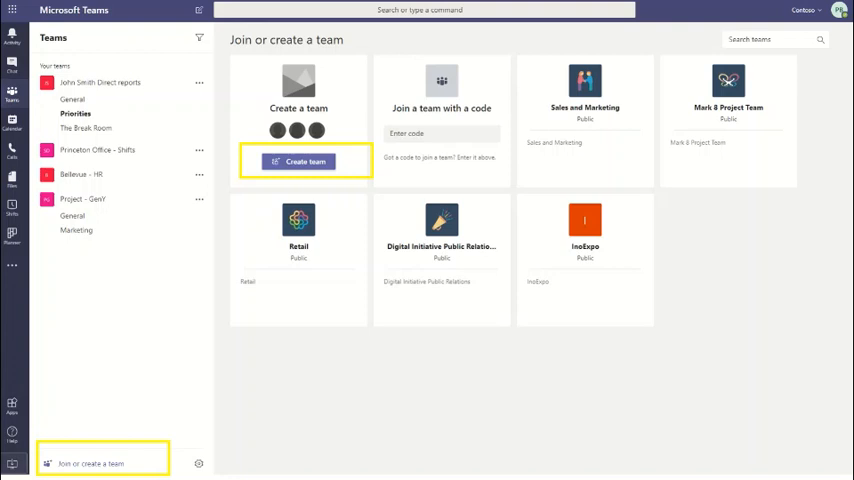
{"action": "left_click", "coordinate": [305, 161]}
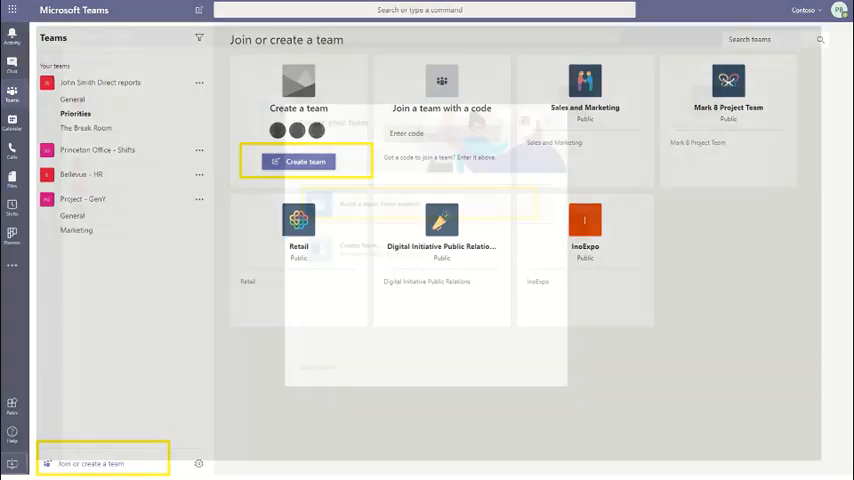
Build the public team 'NJ Office' from scratch and add its members.
{"action": "left_click", "coordinate": [305, 161]}
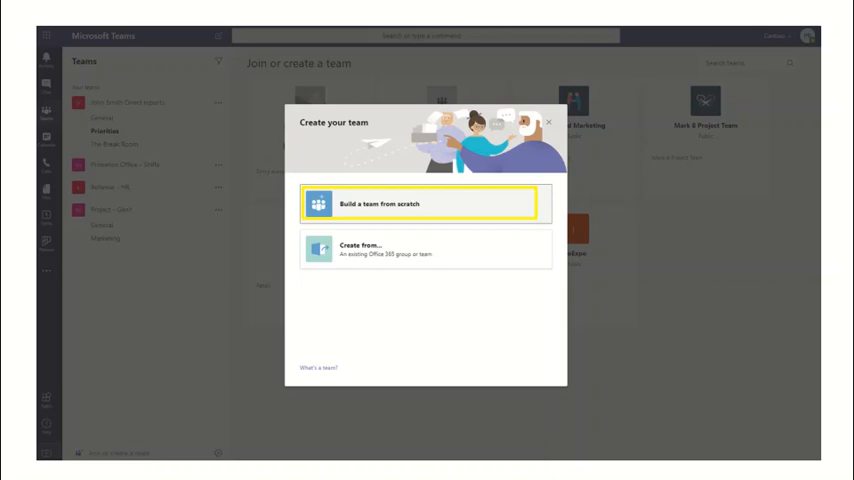
{"action": "left_click", "coordinate": [425, 203]}
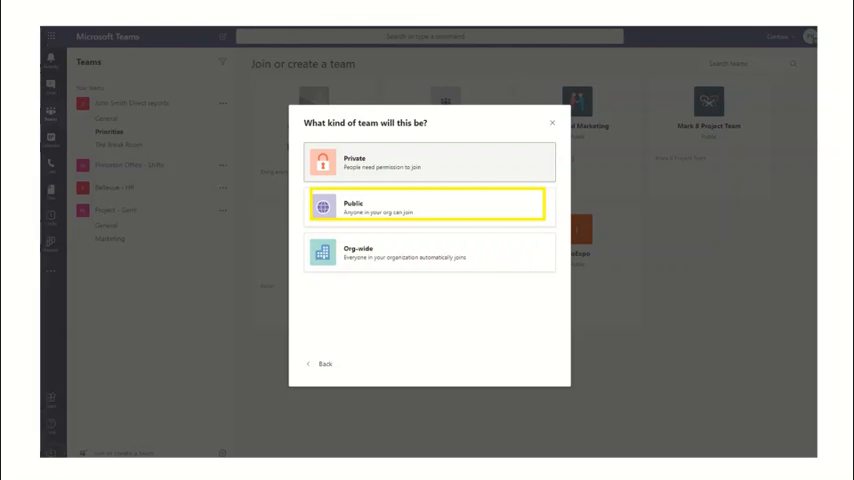
{"action": "left_click", "coordinate": [428, 207]}
{"action": "type", "text": "NJ Office"}
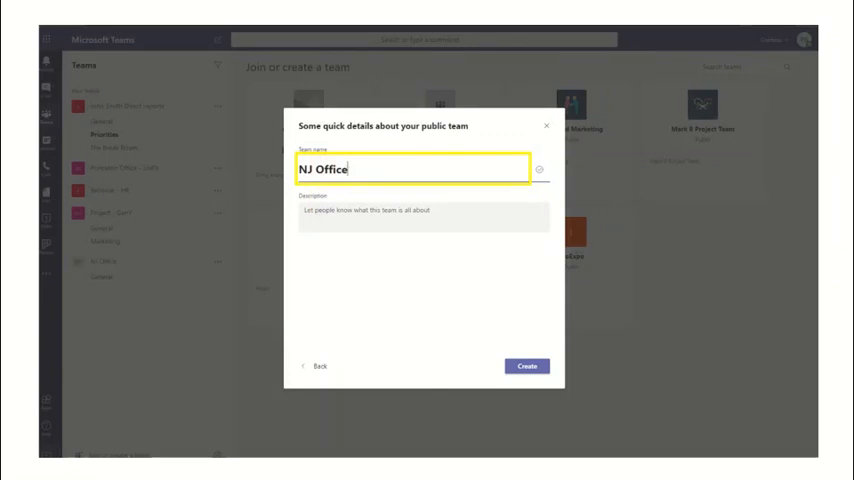
{"action": "left_click", "coordinate": [526, 365]}
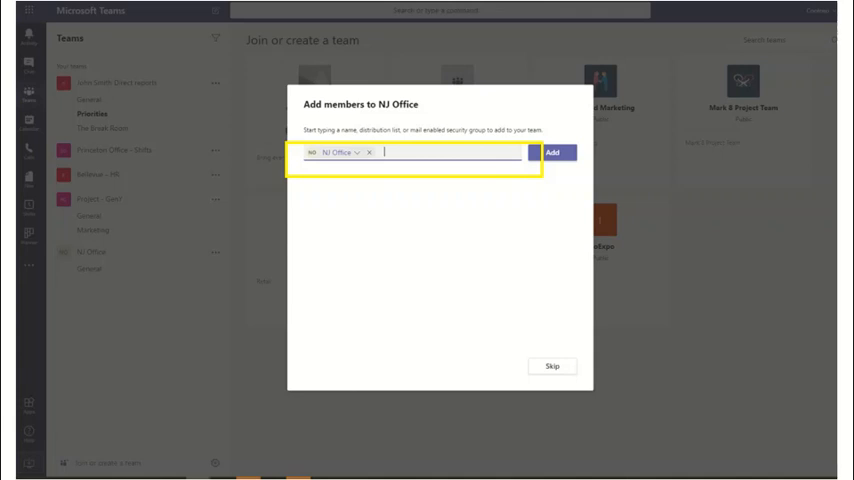
{"action": "left_click", "coordinate": [552, 366]}
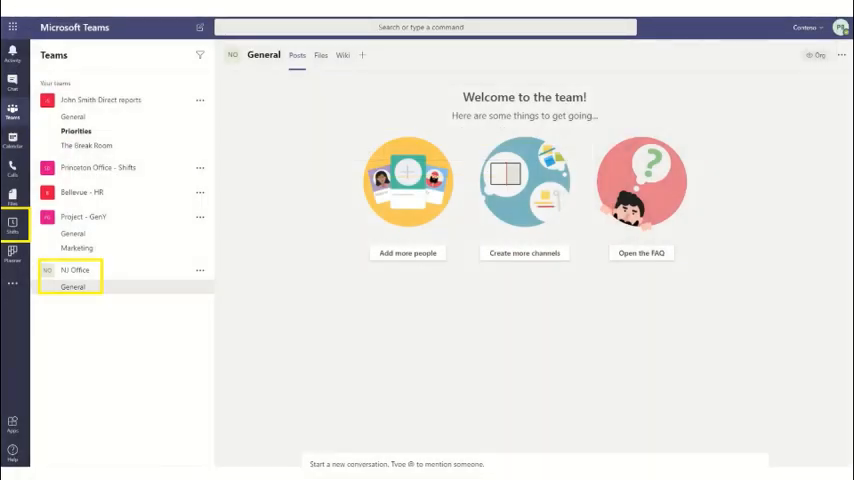
Create a Shifts schedule for NJ Office in Eastern Time (New York).
{"action": "left_click", "coordinate": [13, 203]}
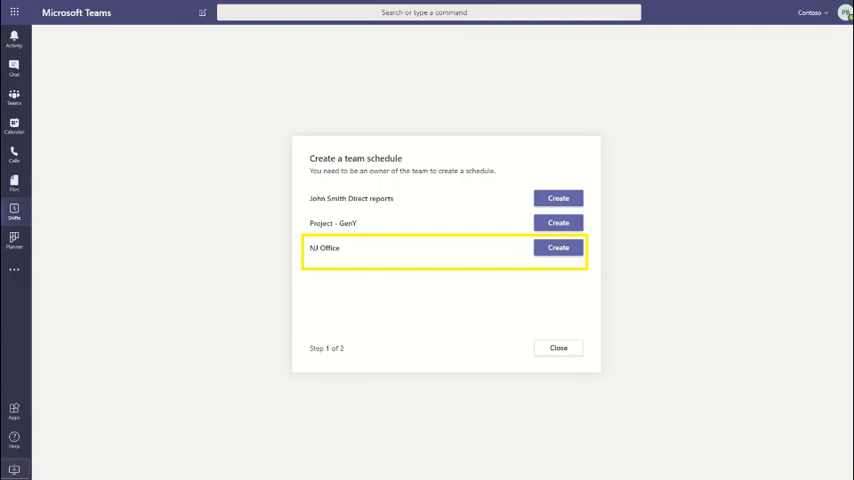
{"action": "left_click", "coordinate": [558, 247]}
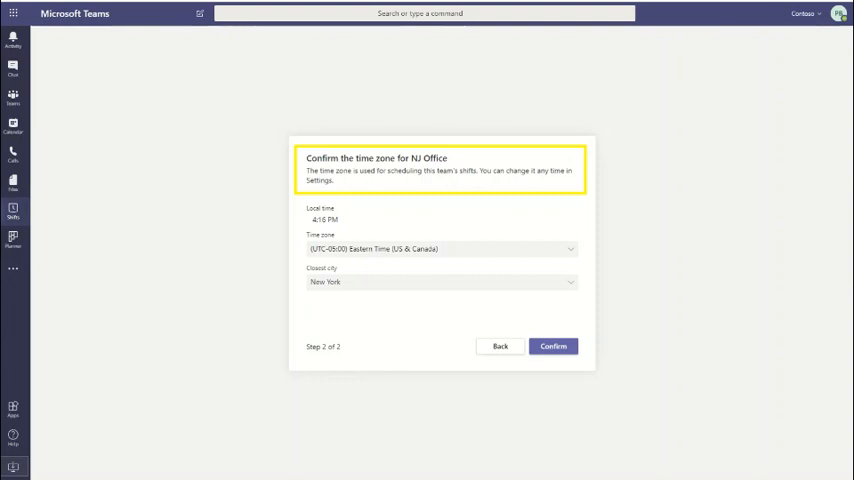
{"action": "left_click", "coordinate": [553, 346]}
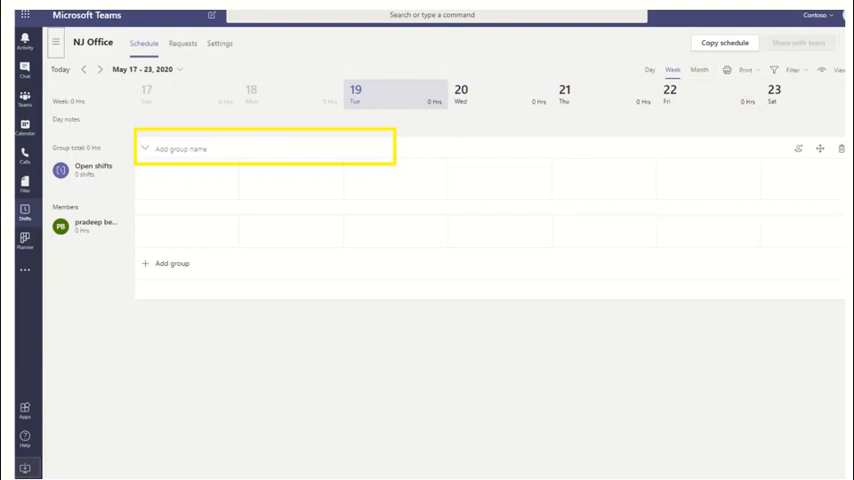
Name the schedule's shift group 'NJ Office'.
{"action": "type", "text": "NJ Office"}
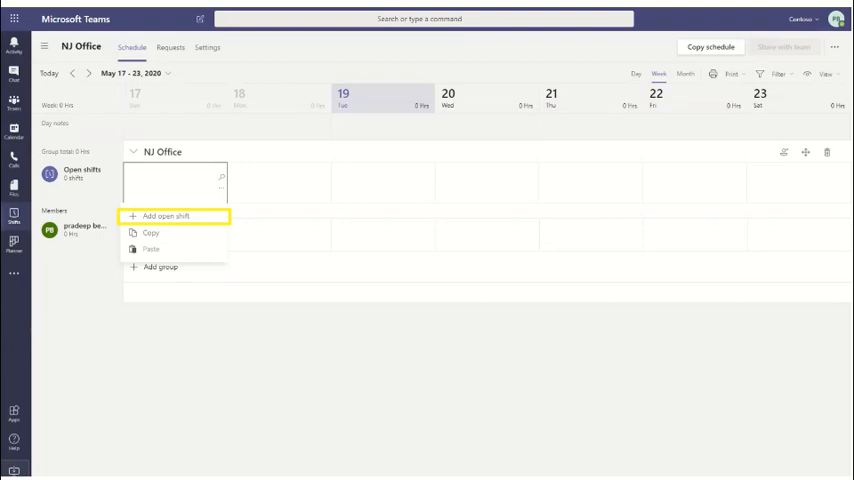
Add Tuesday open shifts for floors 11–12 and 13–14 with slot counts.
{"action": "left_click", "coordinate": [165, 216]}
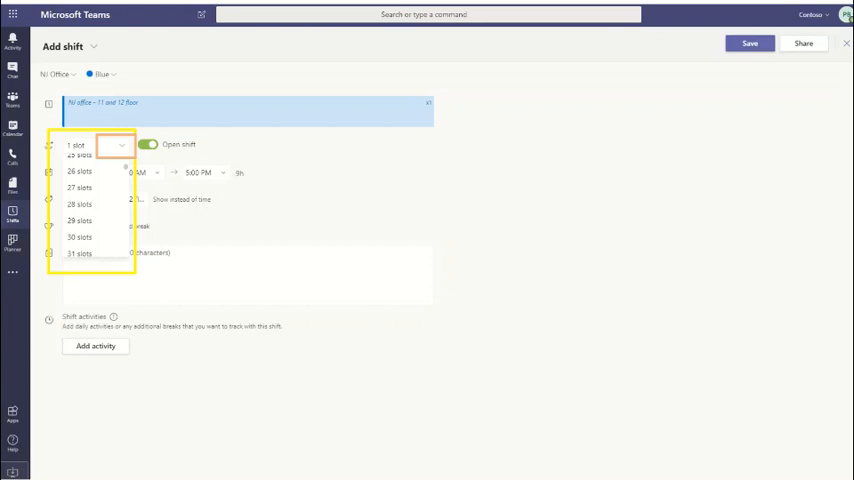
{"action": "left_click", "coordinate": [95, 345]}
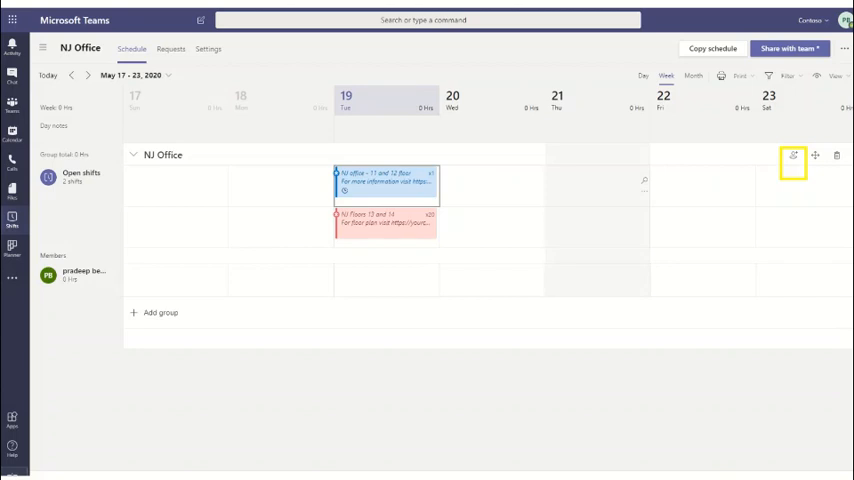
Add Debra Berg and Alex Wilber to the NJ Office group.
{"action": "left_click", "coordinate": [843, 49]}
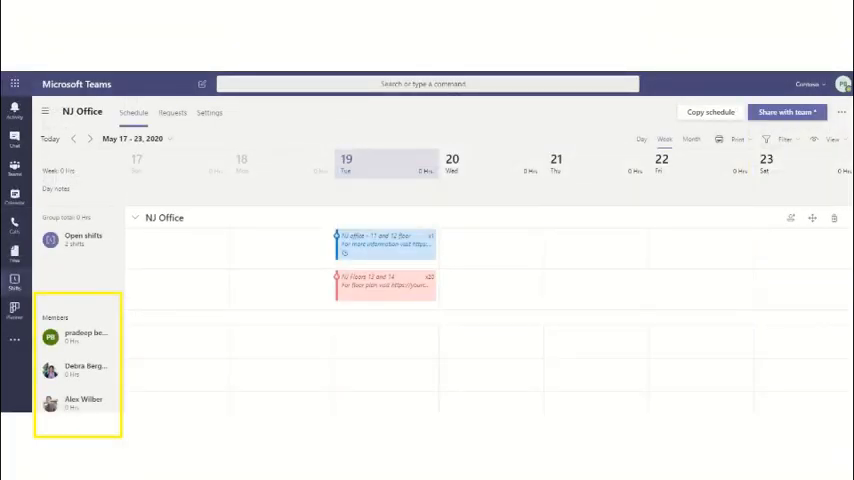
{"action": "left_click", "coordinate": [710, 111]}
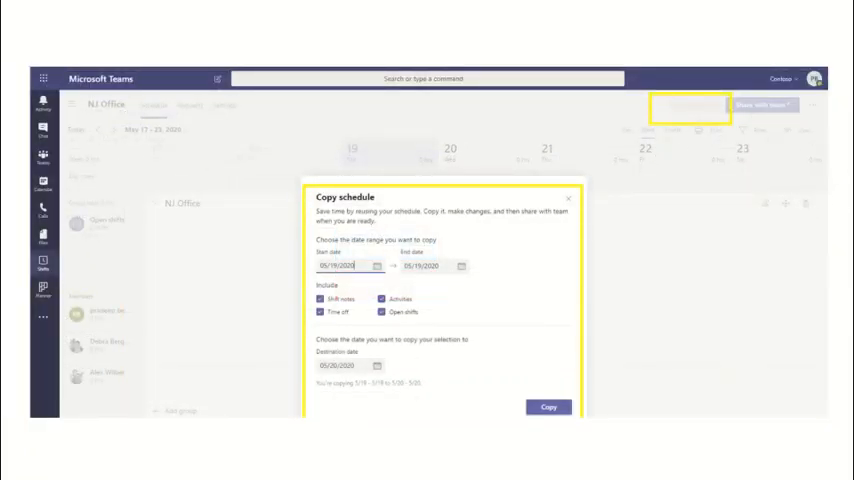
Copy the 05/19/2020 open shifts to 05/20/2020.
{"action": "left_click", "coordinate": [548, 407]}
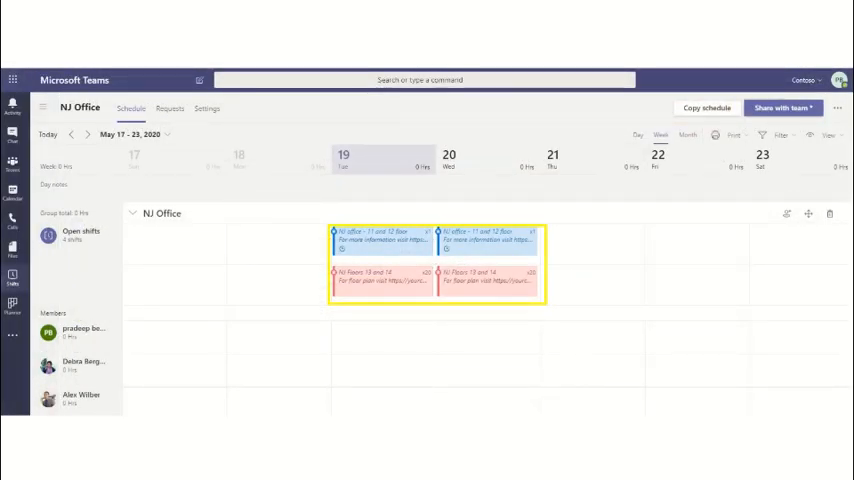
{"action": "left_click", "coordinate": [706, 131]}
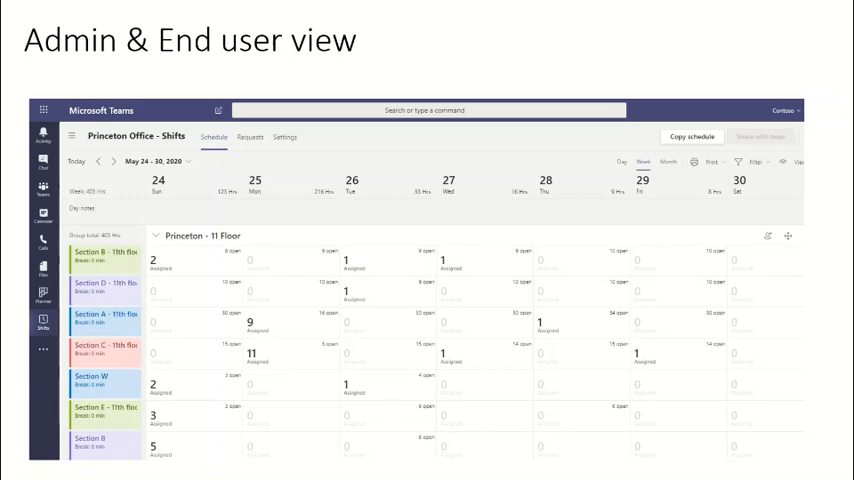
Review Princeton Office Shifts settings, then view its May 17–23 schedule.
{"action": "left_click", "coordinate": [250, 137]}
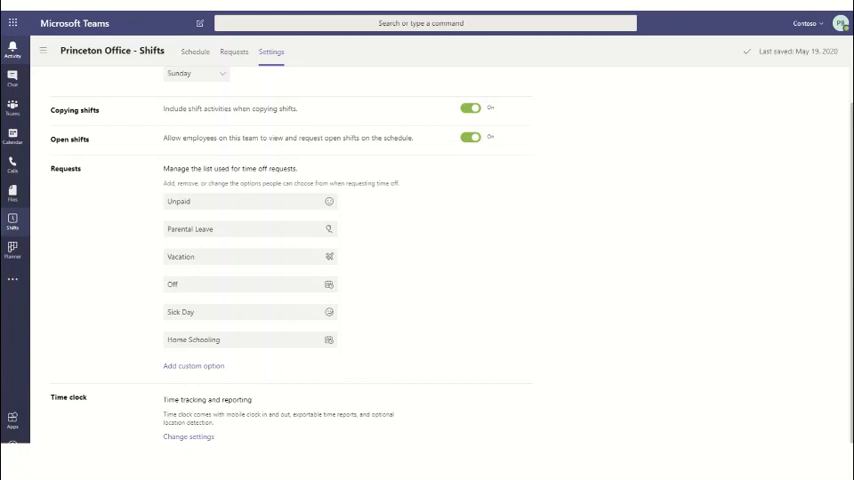
{"action": "left_click", "coordinate": [196, 52]}
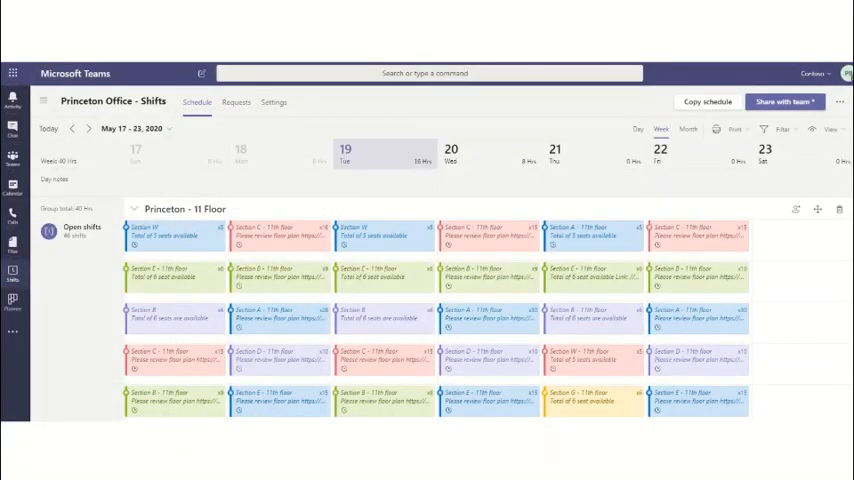